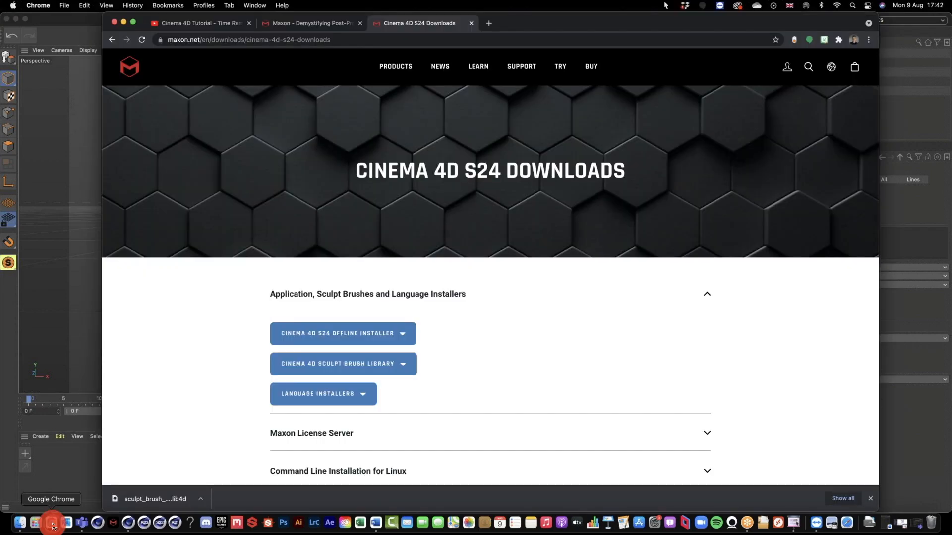
- Reach the Cinema 4D S24 downloads page on the Maxon site and expand the application and sculpt brush installers
{"action": "left_click", "coordinate": [51, 526]}
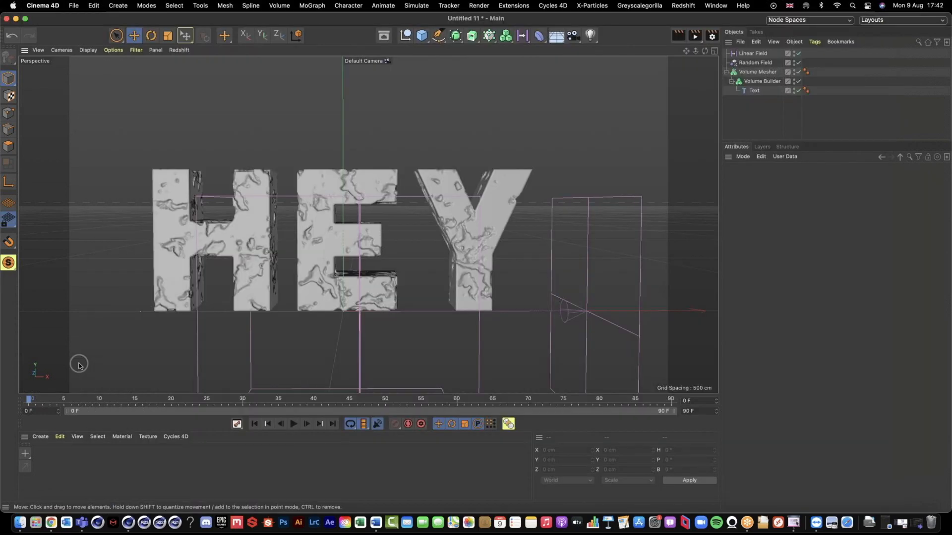
{"action": "mouse_move", "coordinate": [306, 104]}
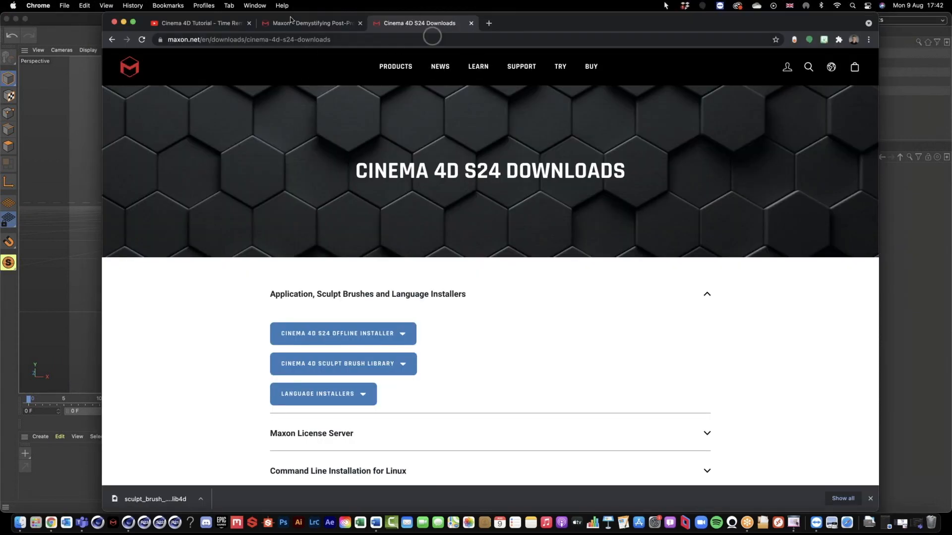
{"action": "left_click", "coordinate": [521, 67]}
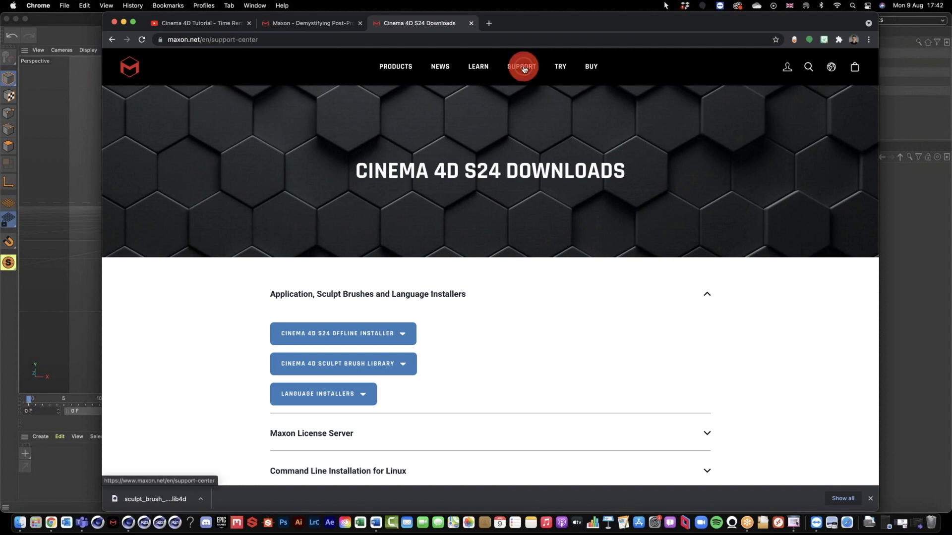
{"action": "left_click", "coordinate": [521, 66]}
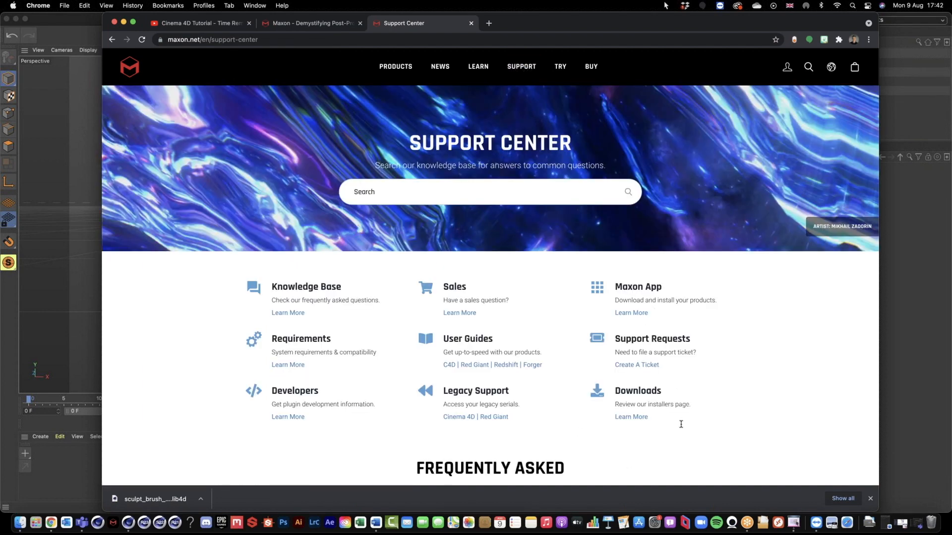
{"action": "left_click", "coordinate": [632, 418]}
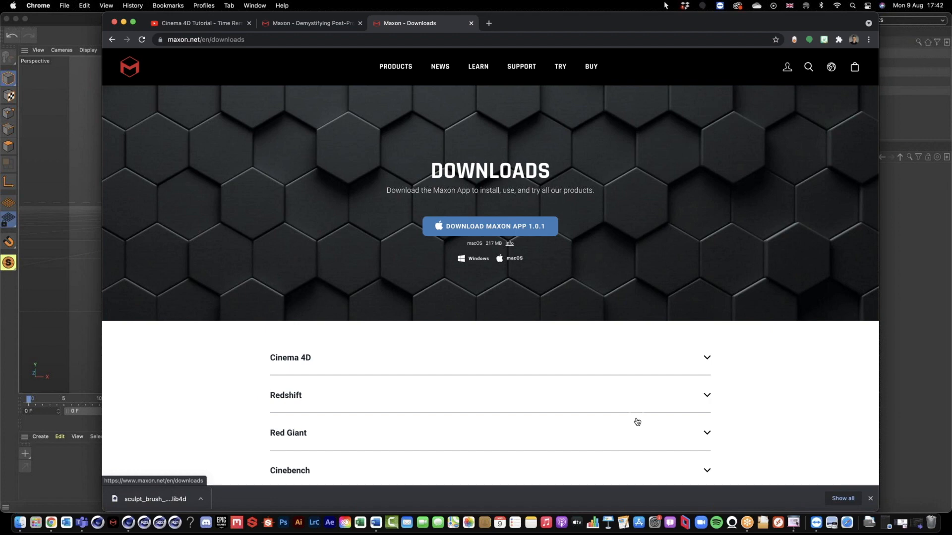
{"action": "mouse_move", "coordinate": [578, 362]}
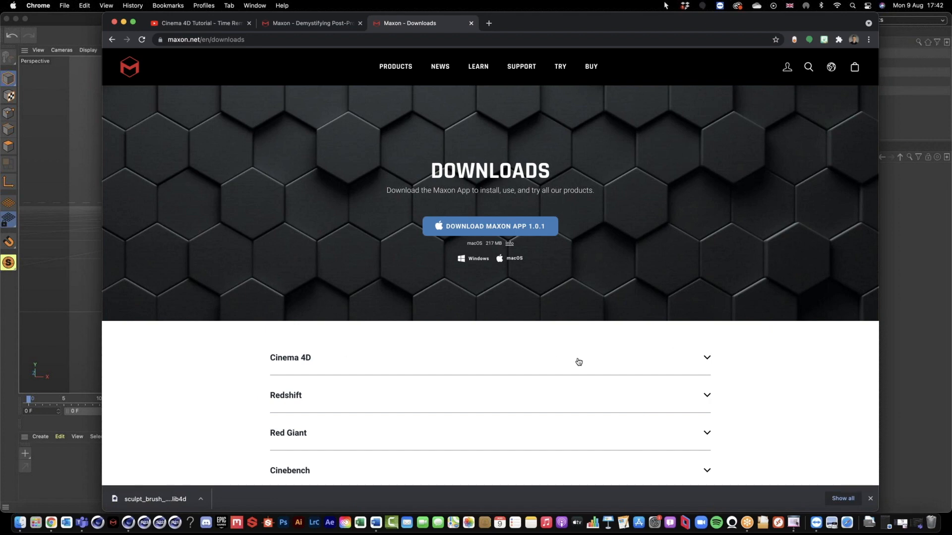
{"action": "left_click", "coordinate": [290, 358]}
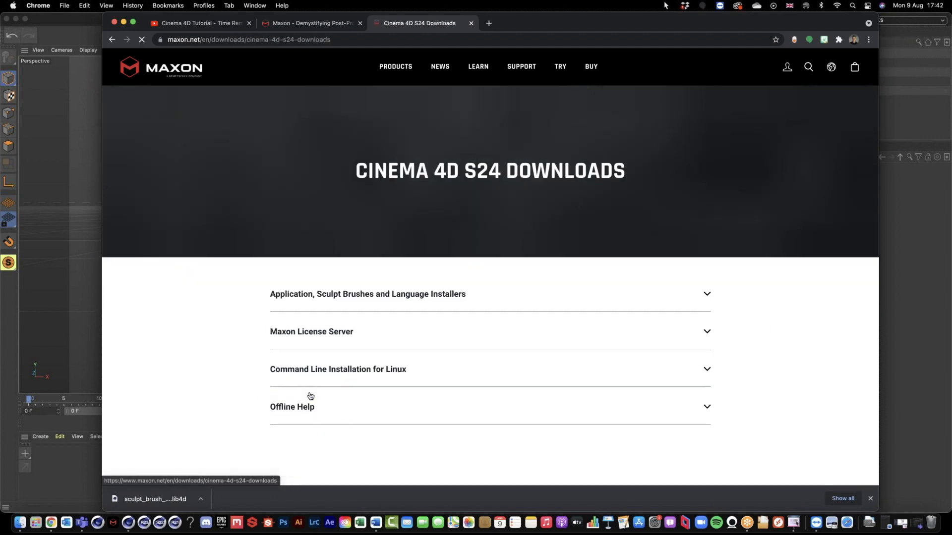
{"action": "left_click", "coordinate": [367, 295]}
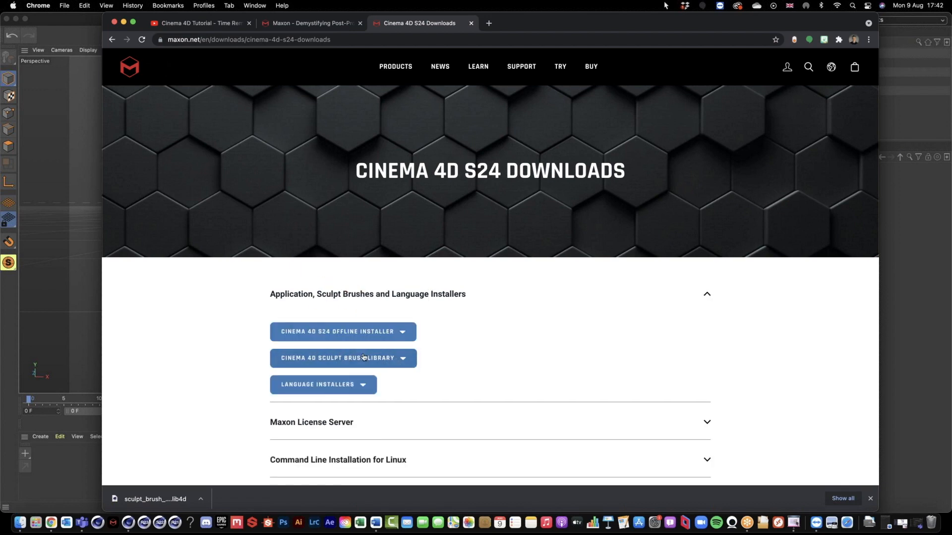
{"action": "left_click", "coordinate": [337, 358]}
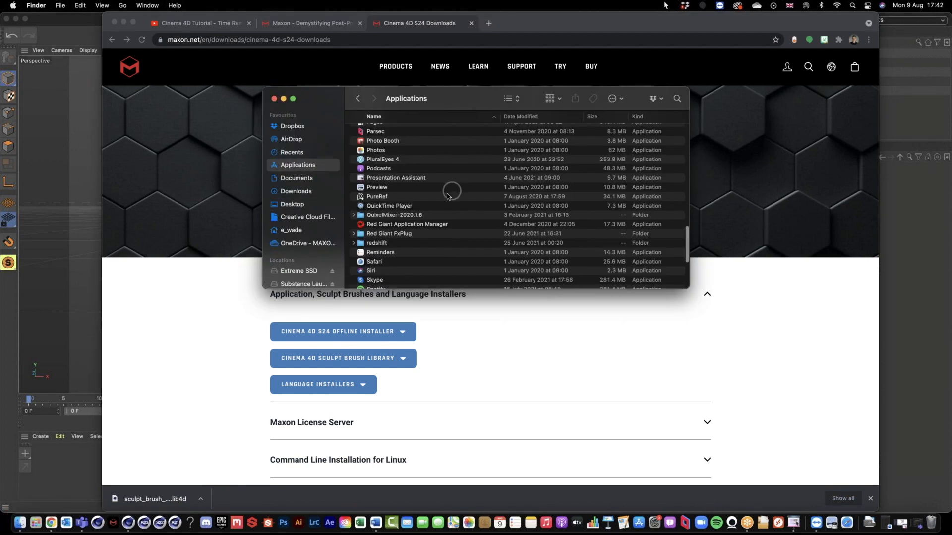
- In Finder navigate into Maxon Cinema 4D S24 > library > browser to see sculpt_brush_presets.lib4d
{"action": "left_click", "coordinate": [407, 218]}
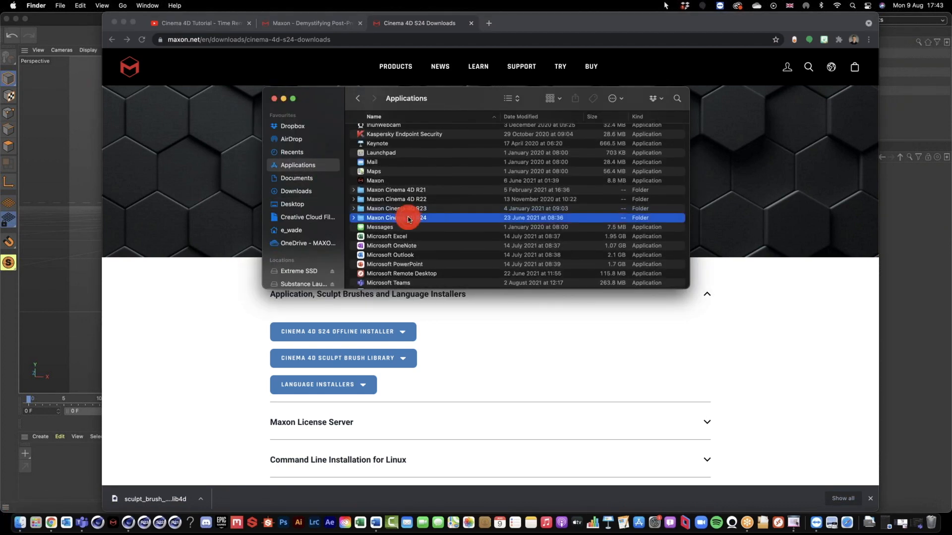
{"action": "double_click", "coordinate": [397, 217]}
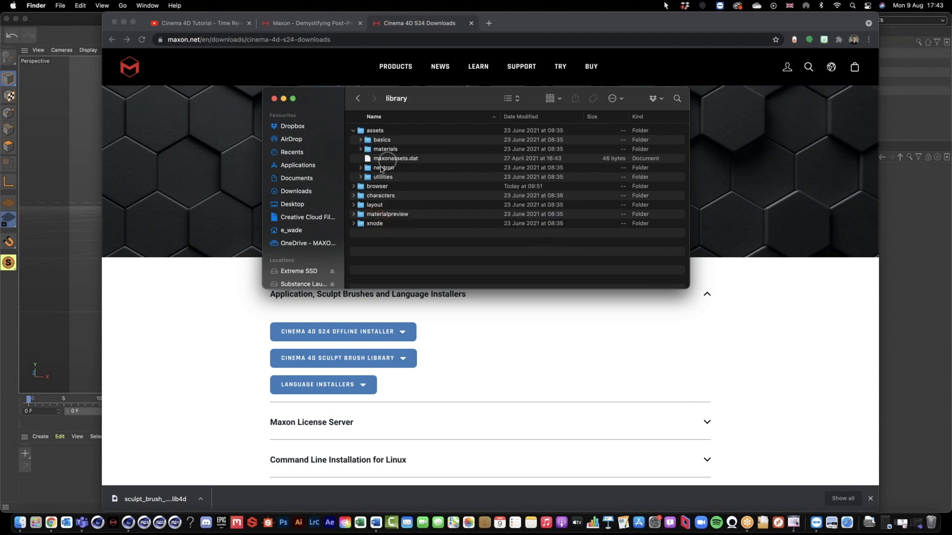
{"action": "double_click", "coordinate": [377, 186]}
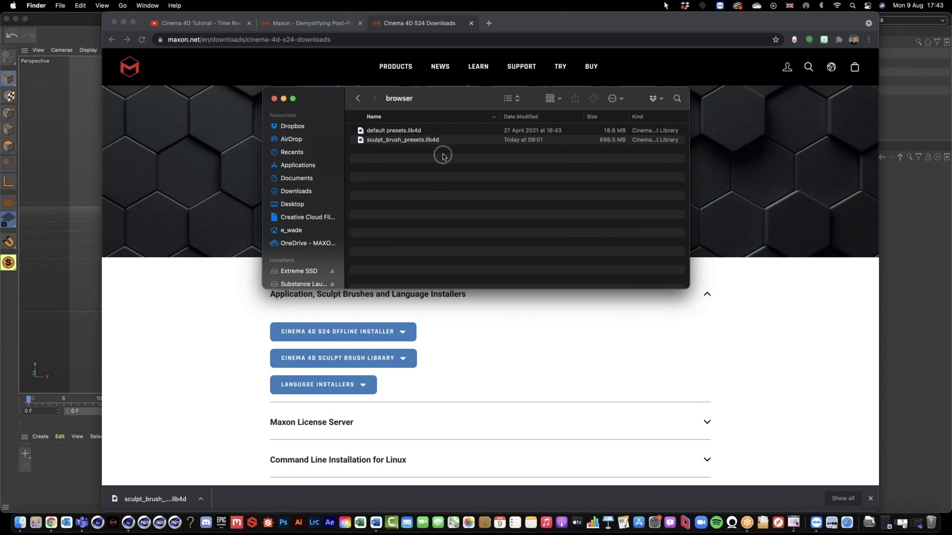
{"action": "mouse_move", "coordinate": [383, 147]}
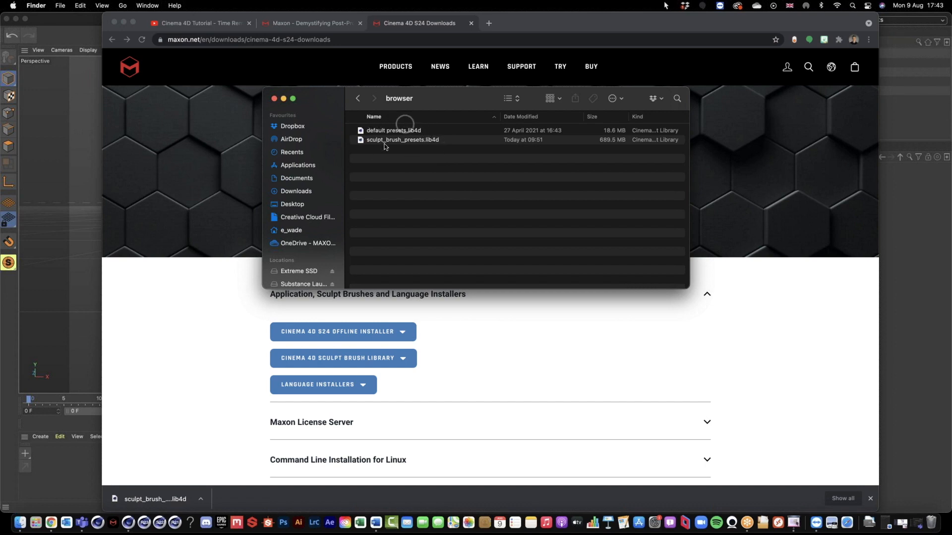
{"action": "mouse_move", "coordinate": [71, 128]}
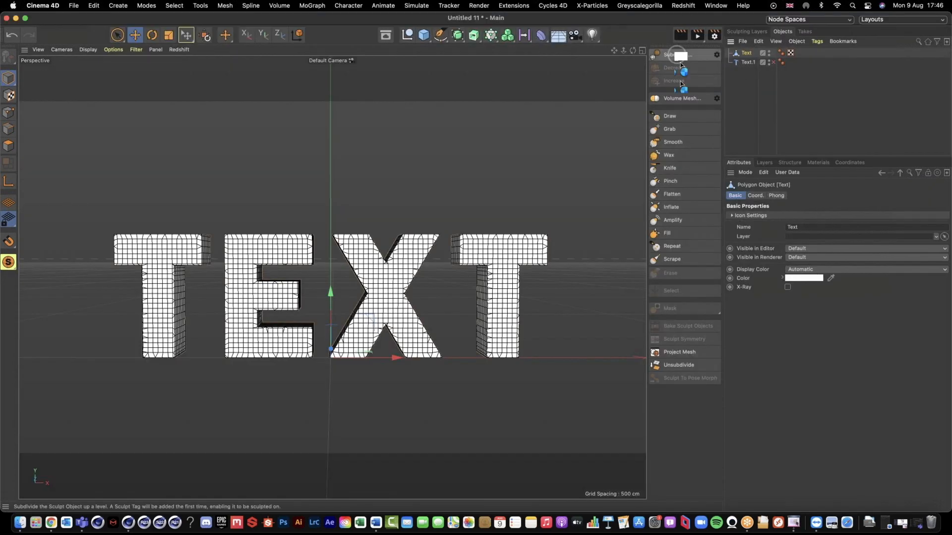
- Subdivide the TEXT letters three times to sculpt level 3, about 366,000 polygons
{"action": "left_click", "coordinate": [678, 54]}
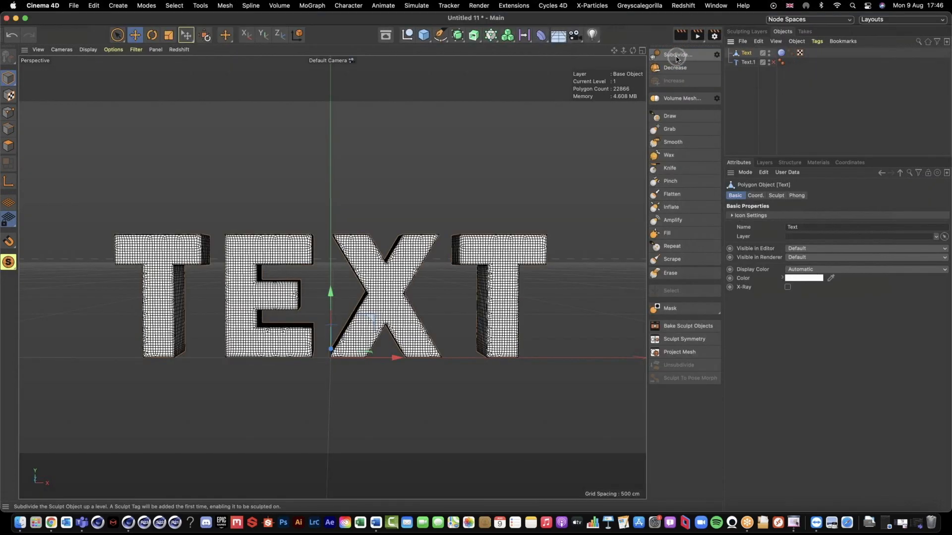
{"action": "left_click", "coordinate": [677, 55]}
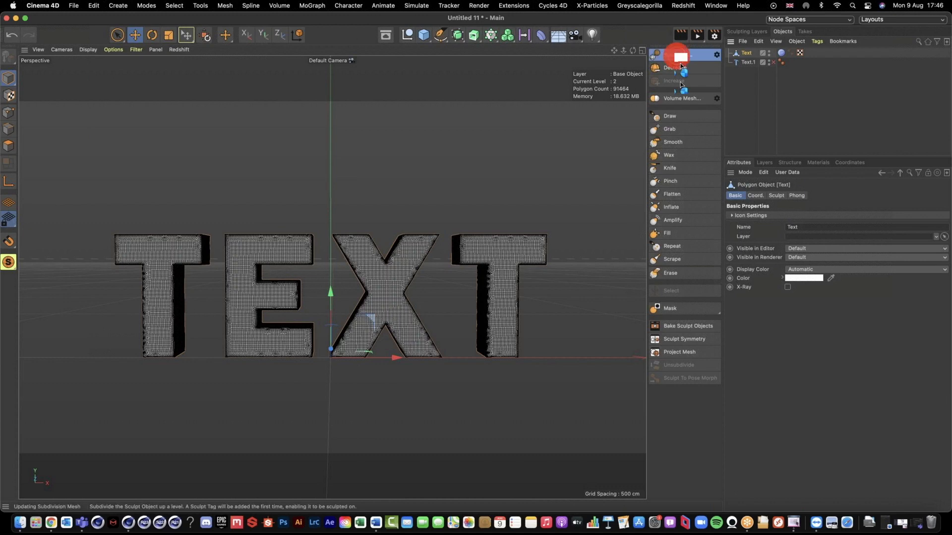
{"action": "left_click", "coordinate": [675, 55]}
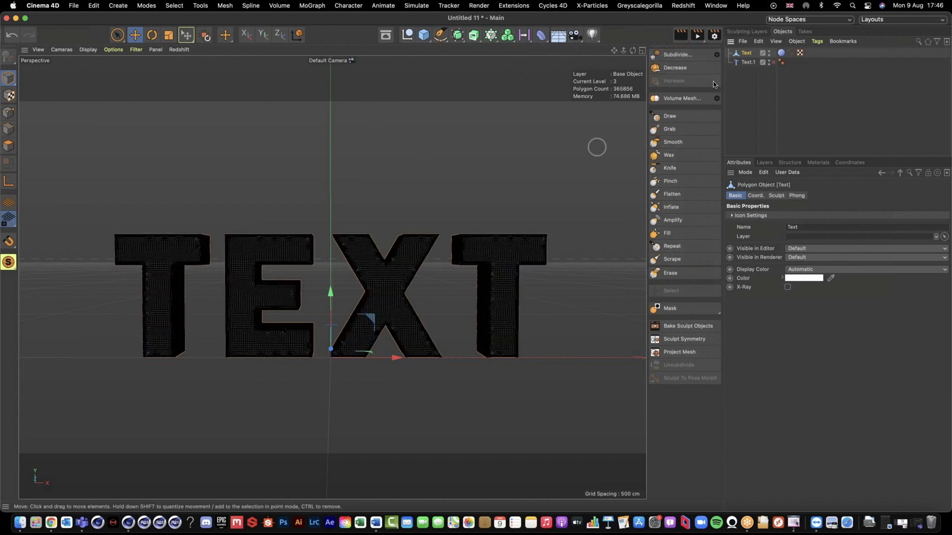
{"action": "mouse_move", "coordinate": [660, 49]}
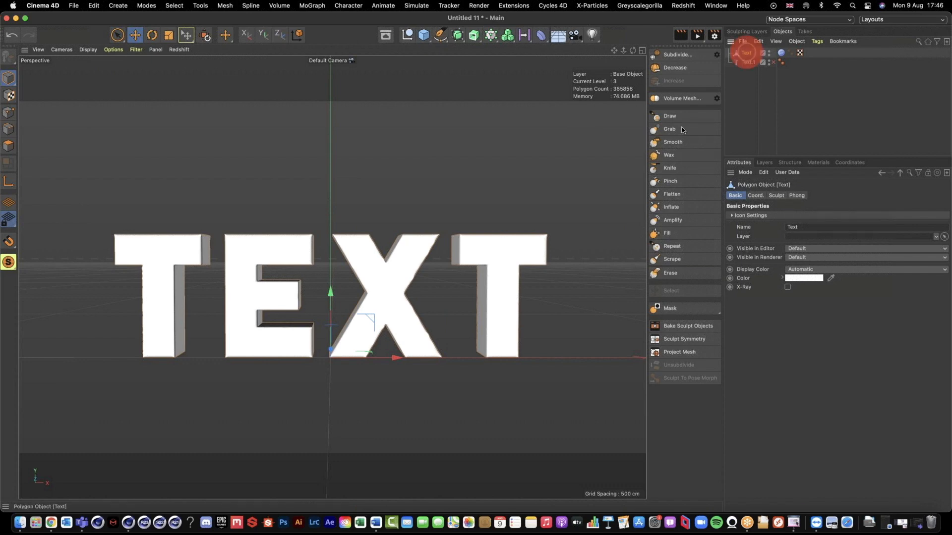
- Switch to the Draw sculpt brush and load the Cracks 03 brush preset onto it
{"action": "left_click", "coordinate": [669, 116]}
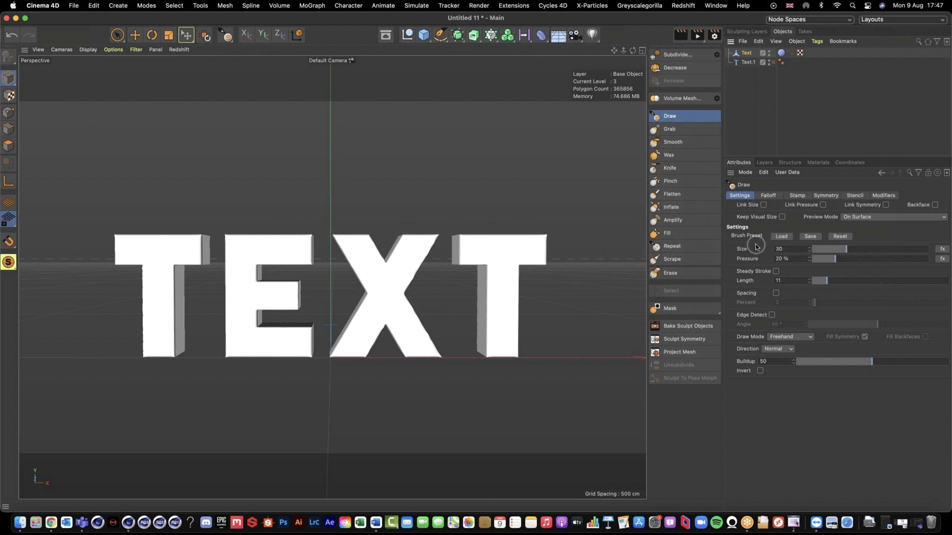
{"action": "mouse_move", "coordinate": [760, 247]}
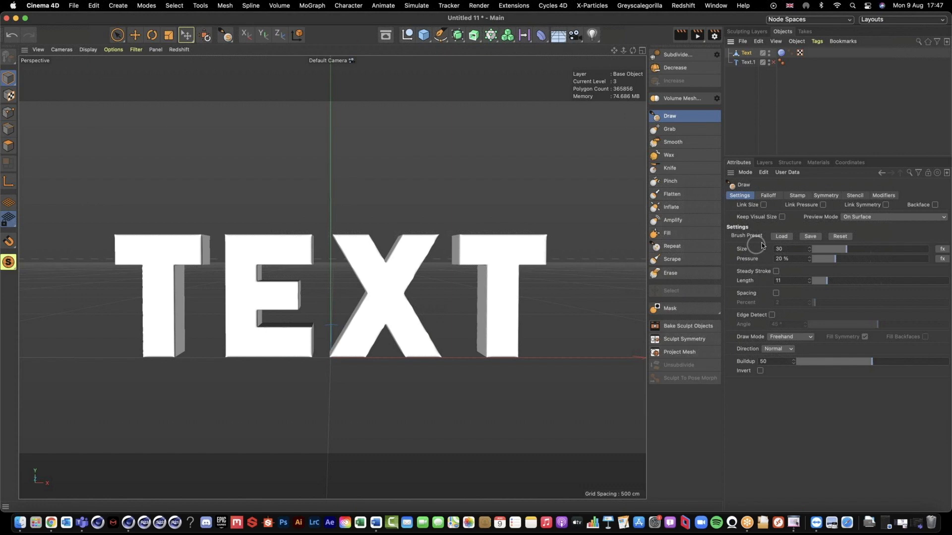
{"action": "mouse_move", "coordinate": [784, 226]}
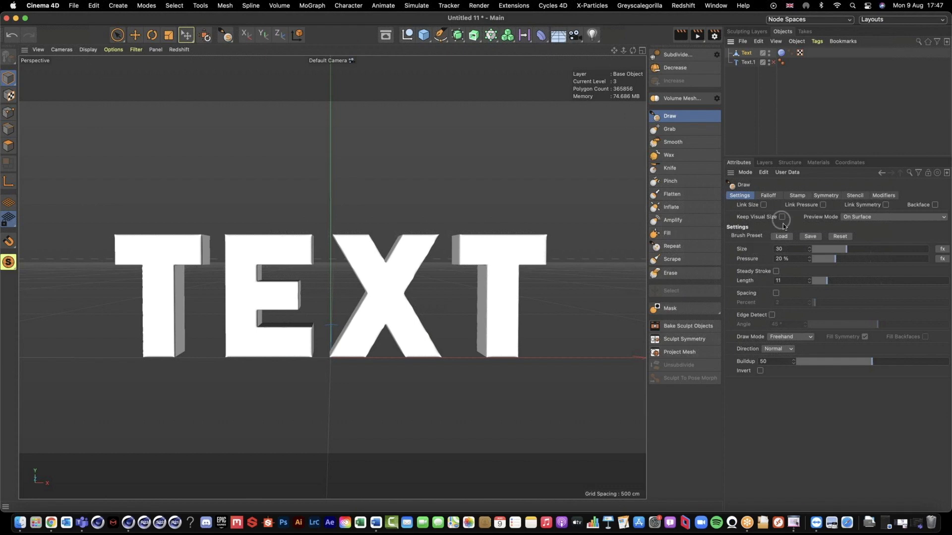
{"action": "left_click", "coordinate": [782, 237]}
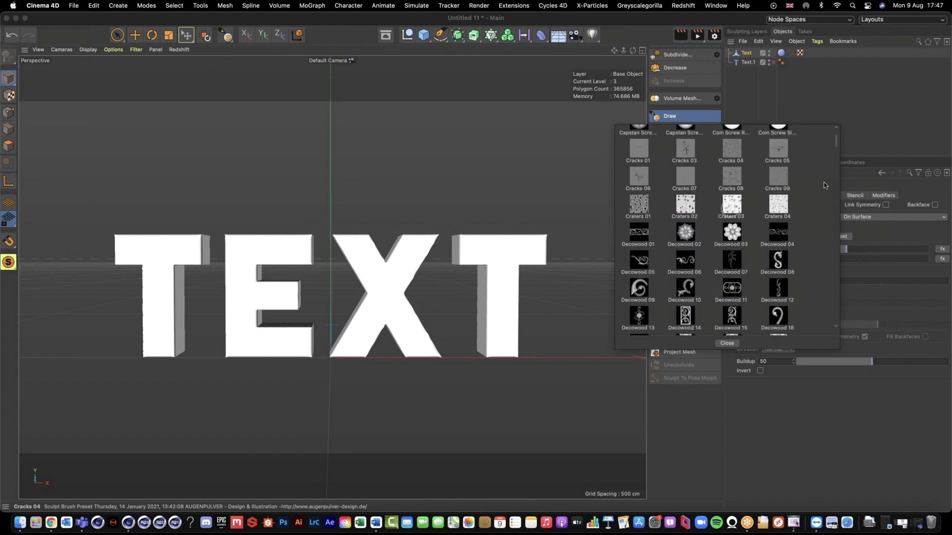
{"action": "scroll", "scroll_direction": "down", "scroll_amount": 3}
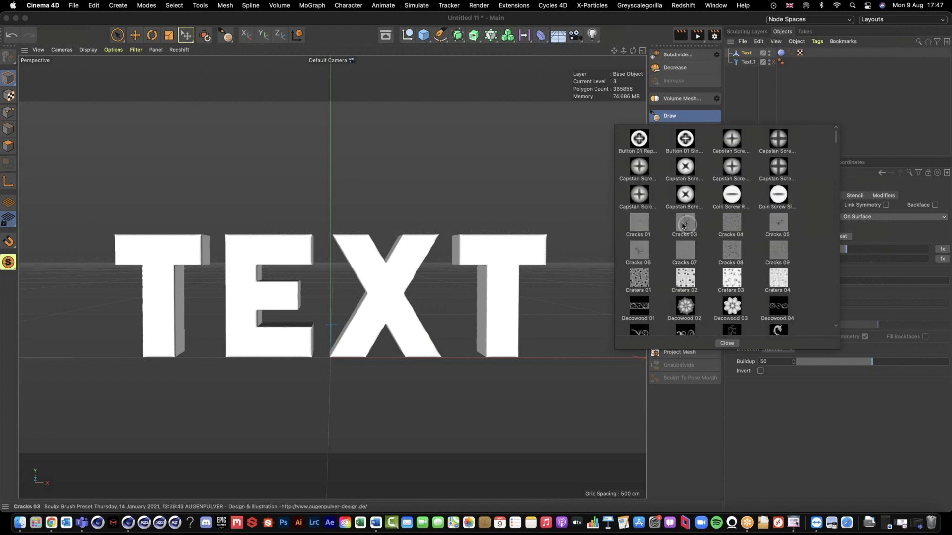
{"action": "mouse_move", "coordinate": [685, 223]}
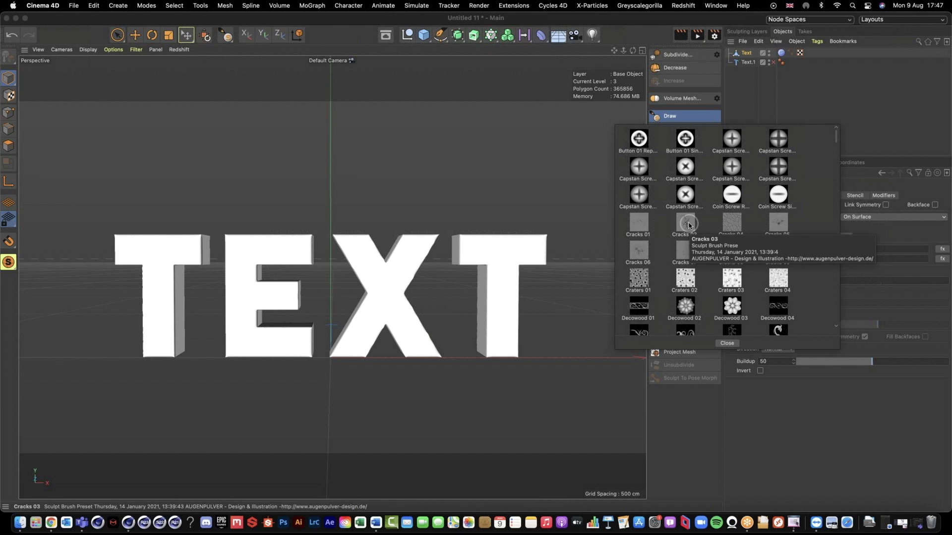
{"action": "left_click", "coordinate": [725, 343]}
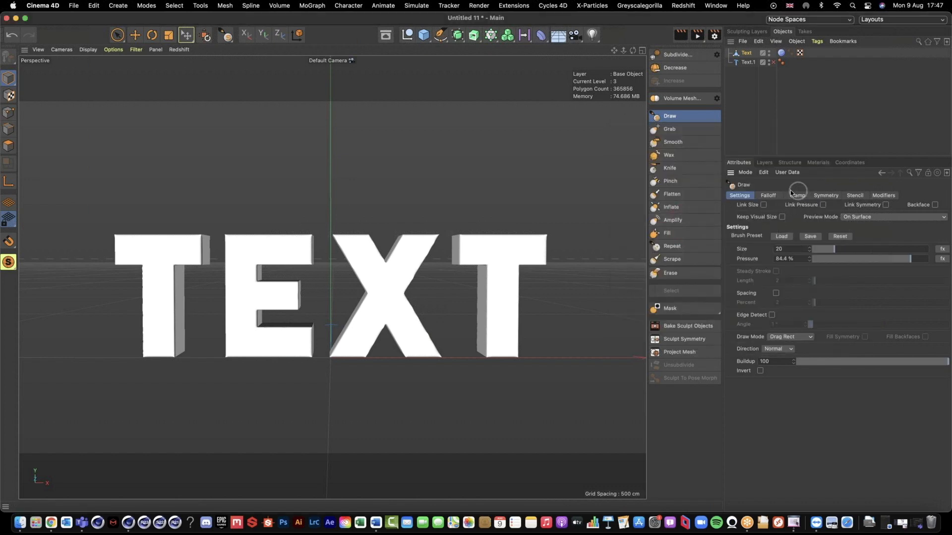
- Enable Use Falloff on the Draw brush's cracks_03 stamp and zoom in on the X letter
{"action": "left_click", "coordinate": [797, 195]}
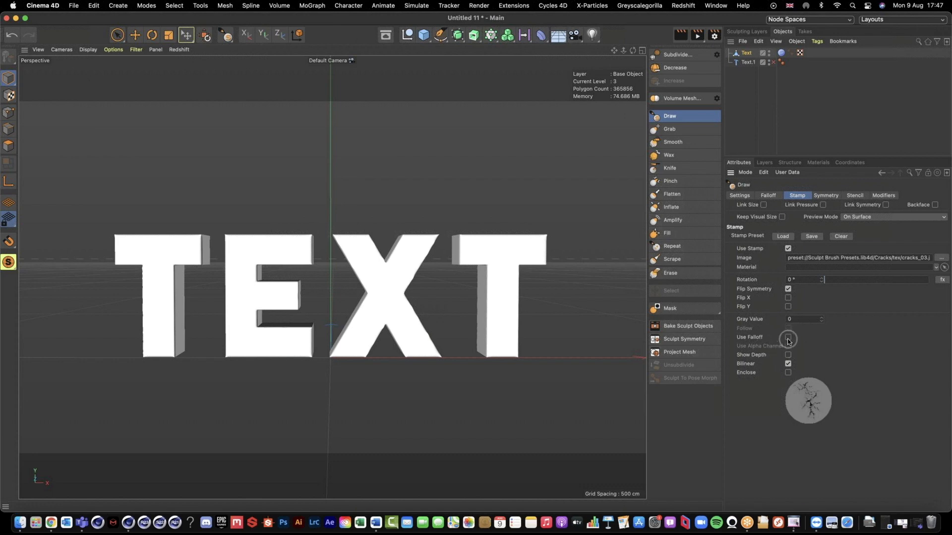
{"action": "left_click", "coordinate": [788, 337]}
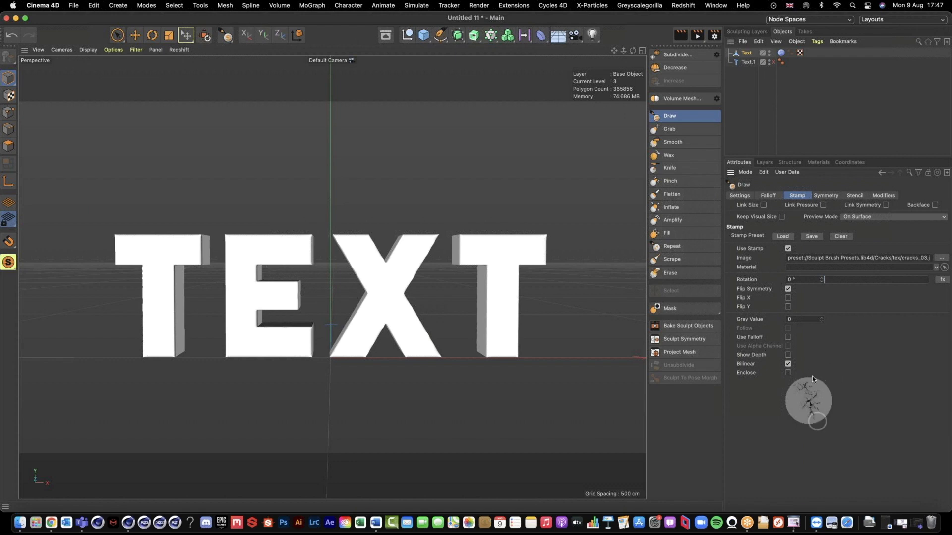
{"action": "left_click", "coordinate": [788, 337]}
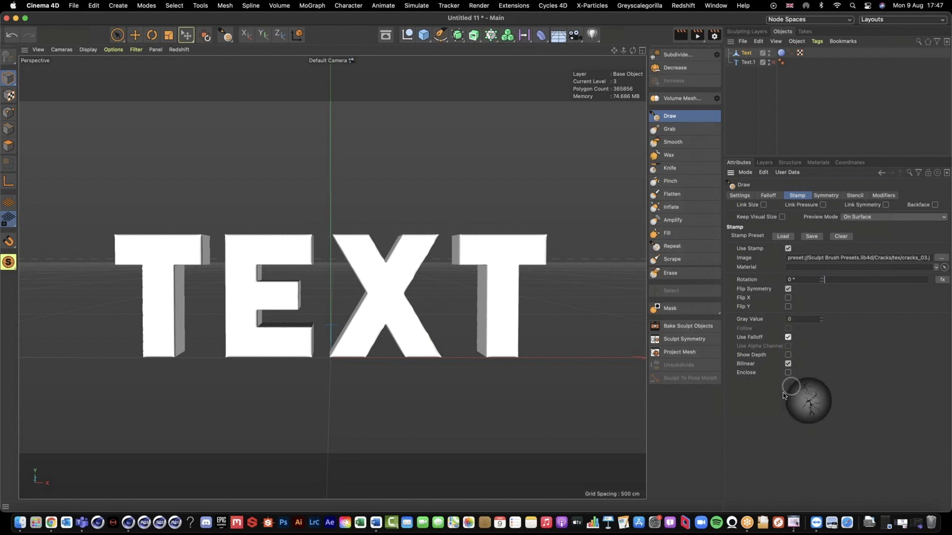
{"action": "mouse_move", "coordinate": [807, 437]}
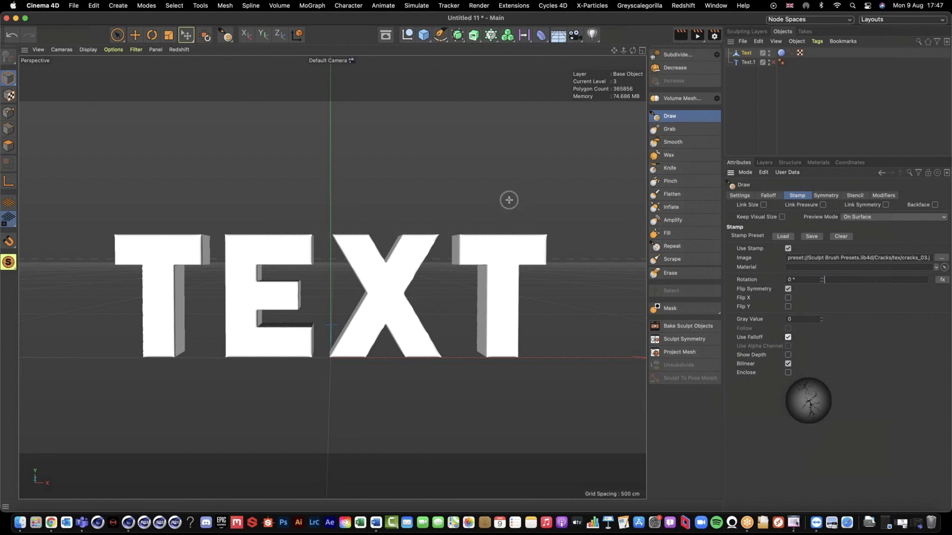
{"action": "mouse_move", "coordinate": [429, 271]}
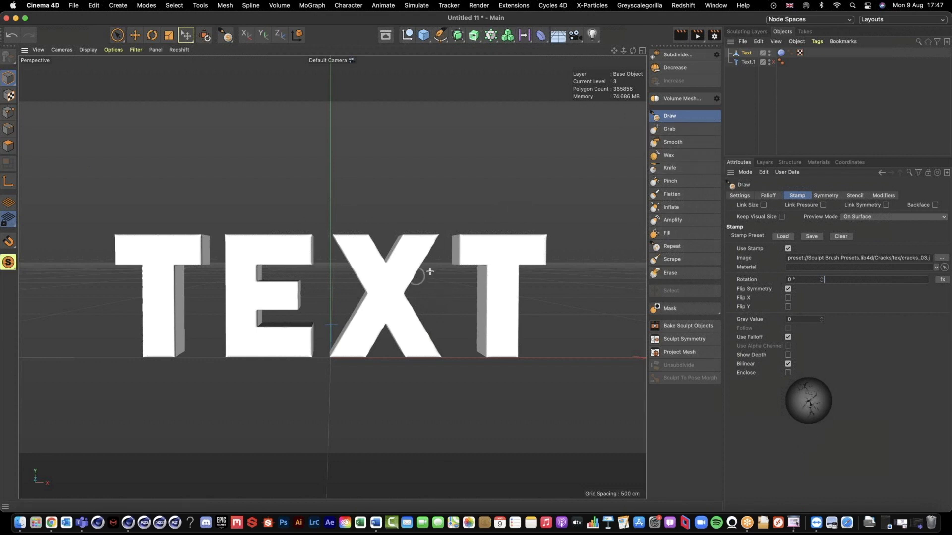
{"action": "scroll", "scroll_direction": "down", "scroll_amount": 3}
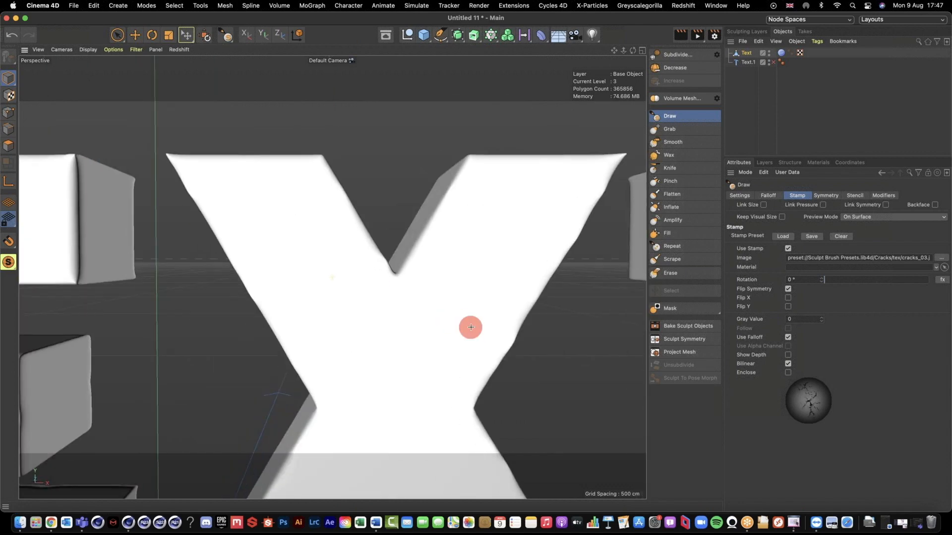